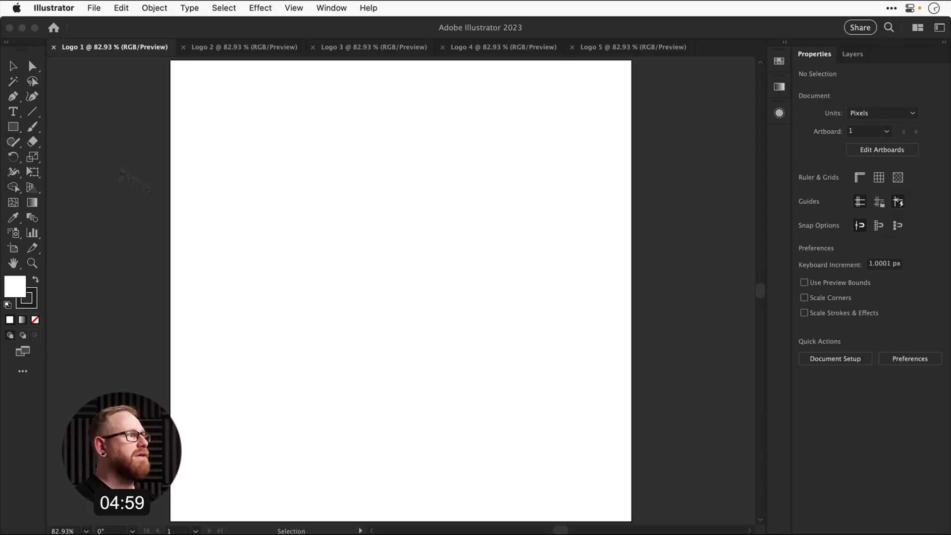
Step: Set the word Squirrel in Nickainley Normal and carry a copy over to the Logo 2 document
click(12, 112)
text(SQUIRREL)
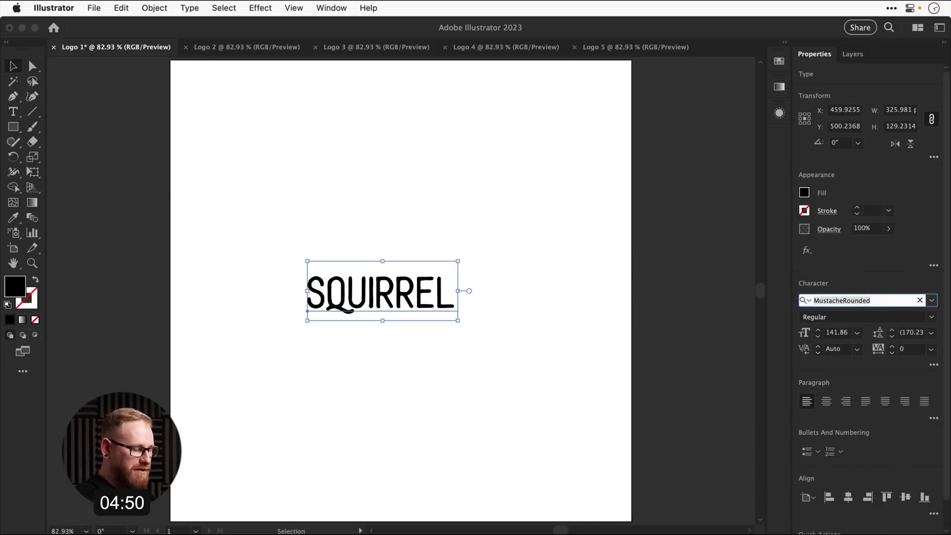
text(nickainley Normal)
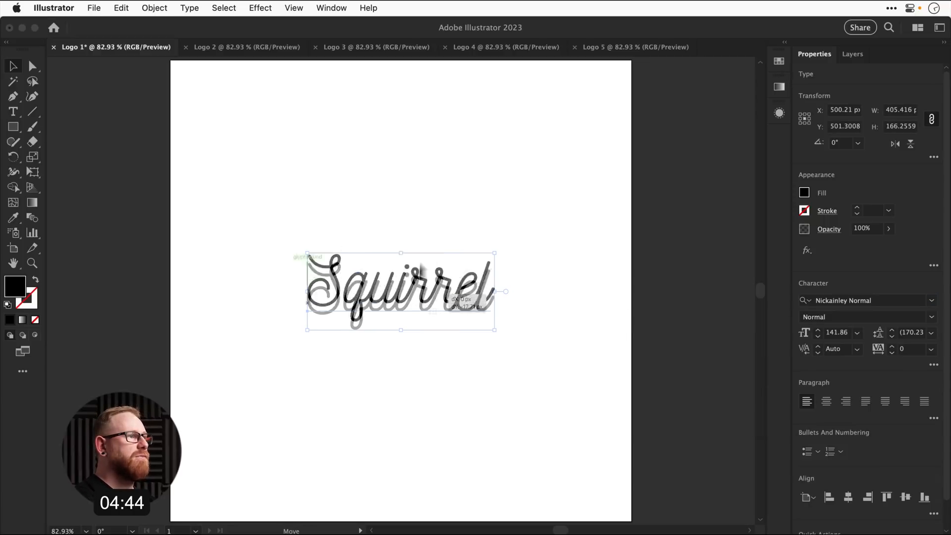
click(247, 47)
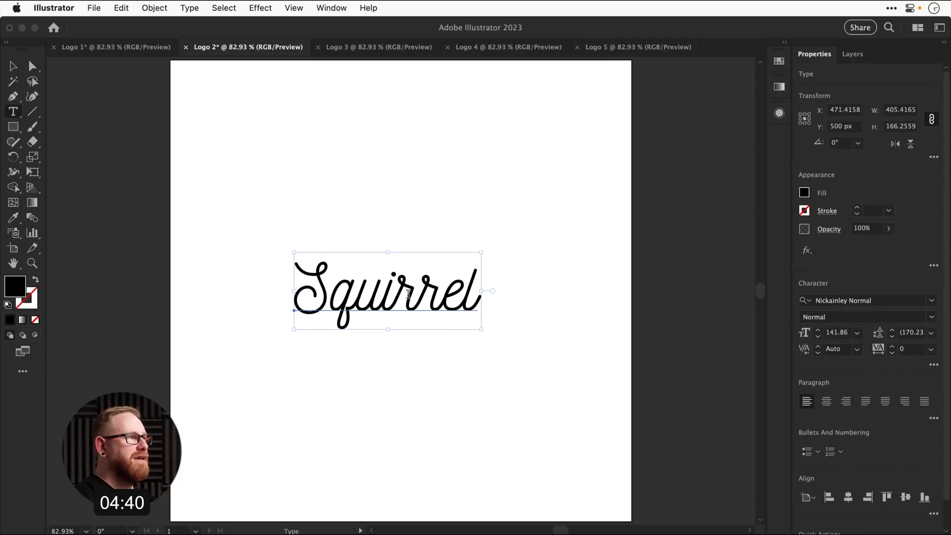
Step: Retype the second logo's text to read DECK CHAIR
text(Deck C)
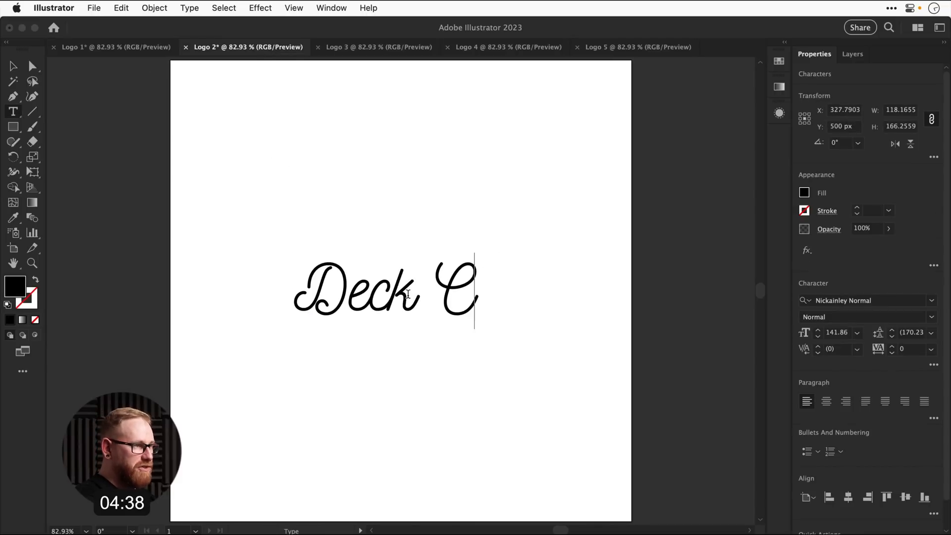
text(a)
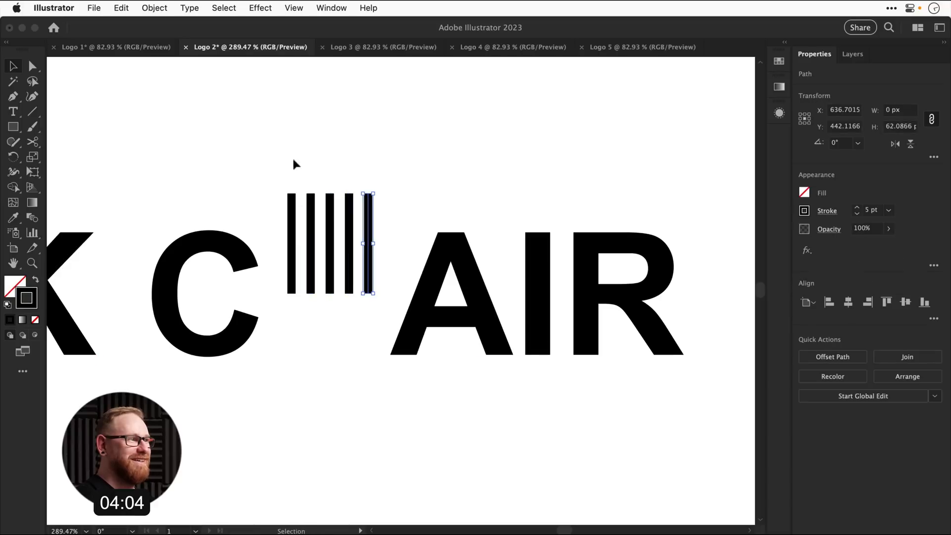
Step: Thicken the backrest bar strokes of the deck chair icon, then move on to Logo 3
click(13, 96)
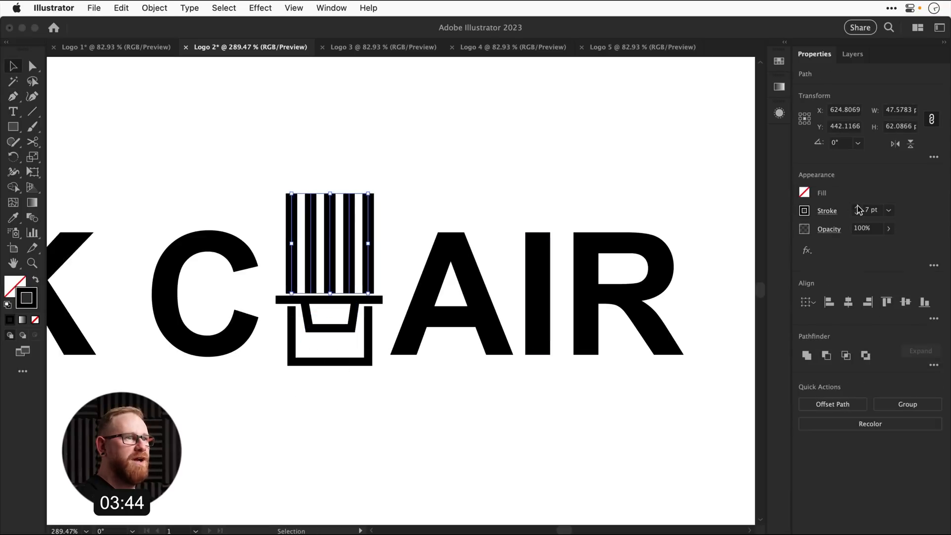
click(857, 207)
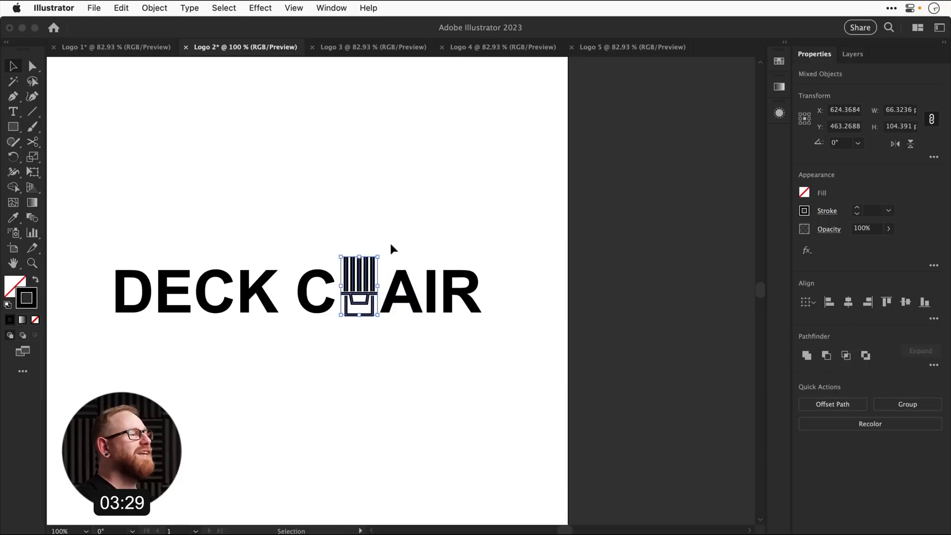
click(373, 47)
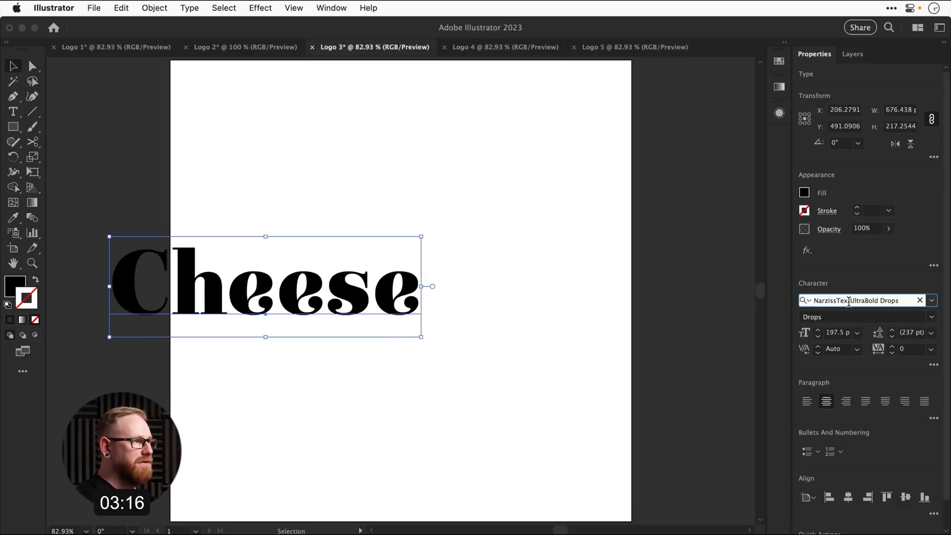
Step: Trial several typefaces on Cheese, settle on Mukta Mahee, and bring it into Logo 4
click(861, 300)
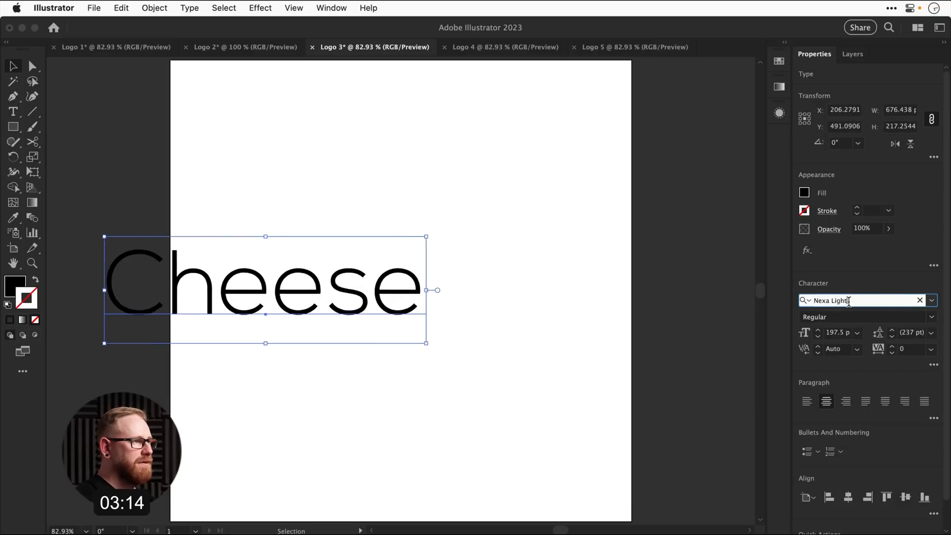
click(855, 300)
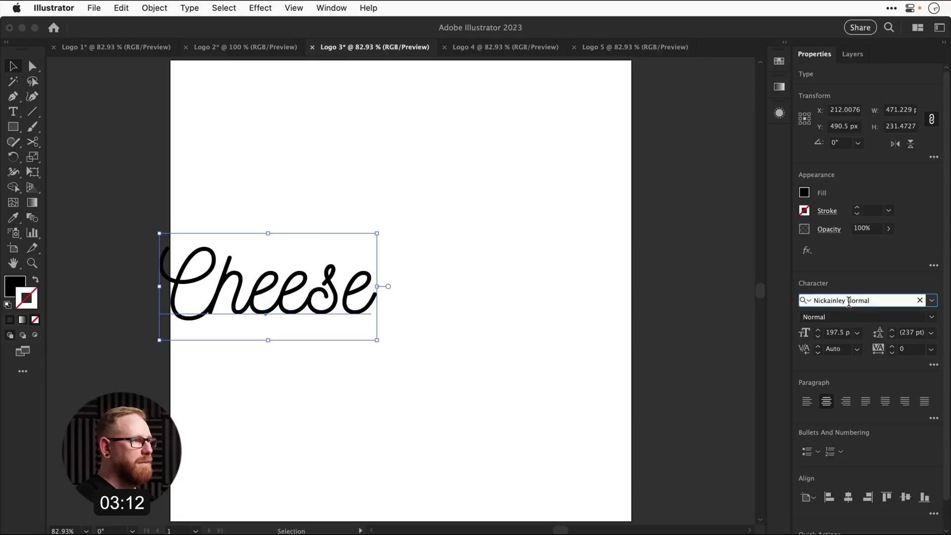
click(858, 300)
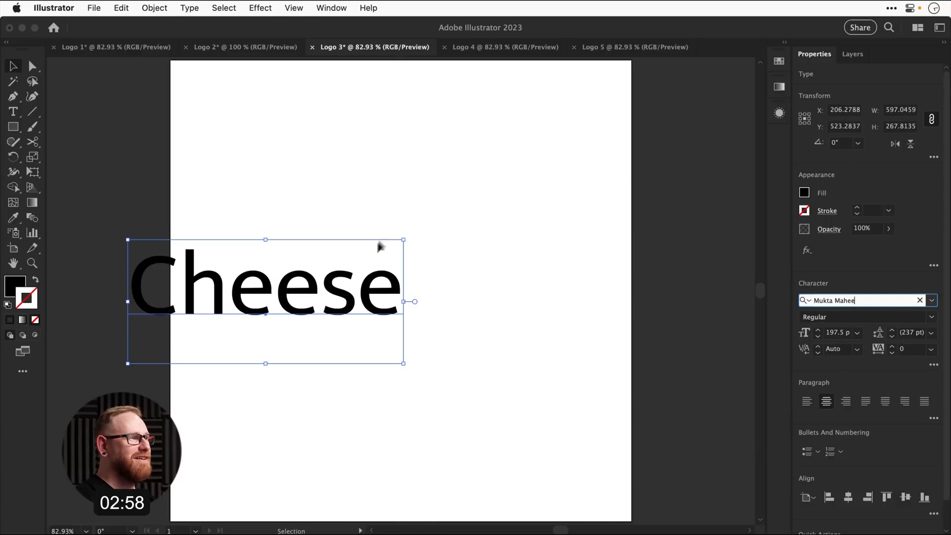
click(505, 47)
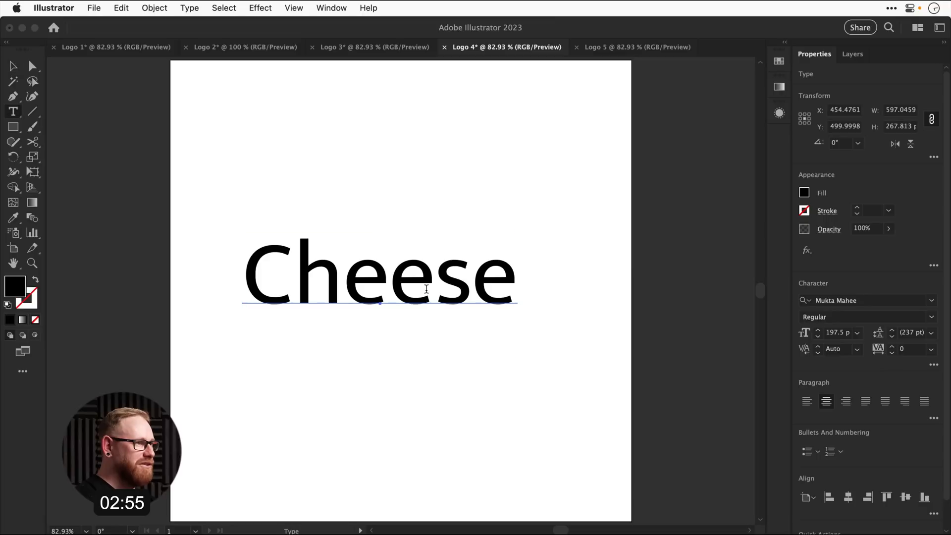
Step: Set the text Guitar and shape a tuning peg beside the headstock above the I
text(Guitar)
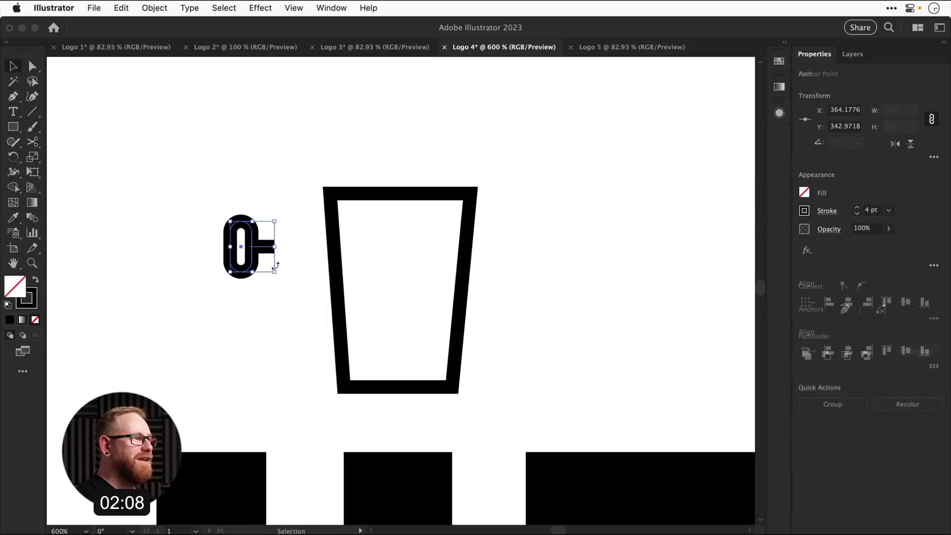
drag(248, 245, 306, 234)
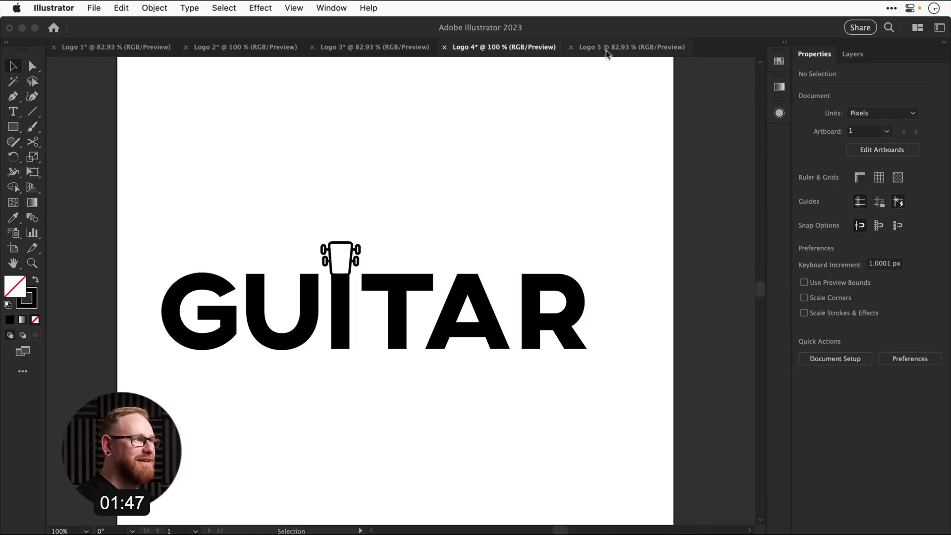
Step: In the fifth logo, set Shampoo in the Mystery Quest typeface
click(116, 46)
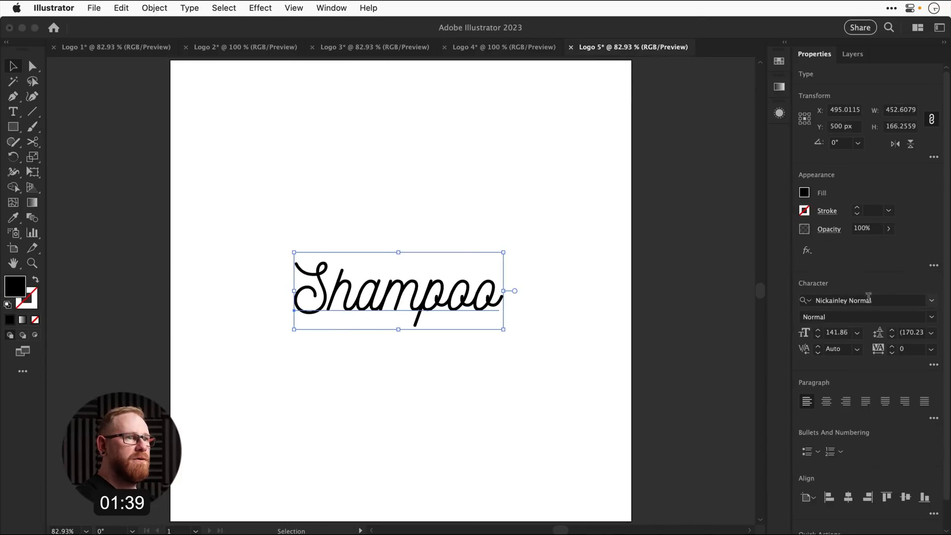
click(864, 300)
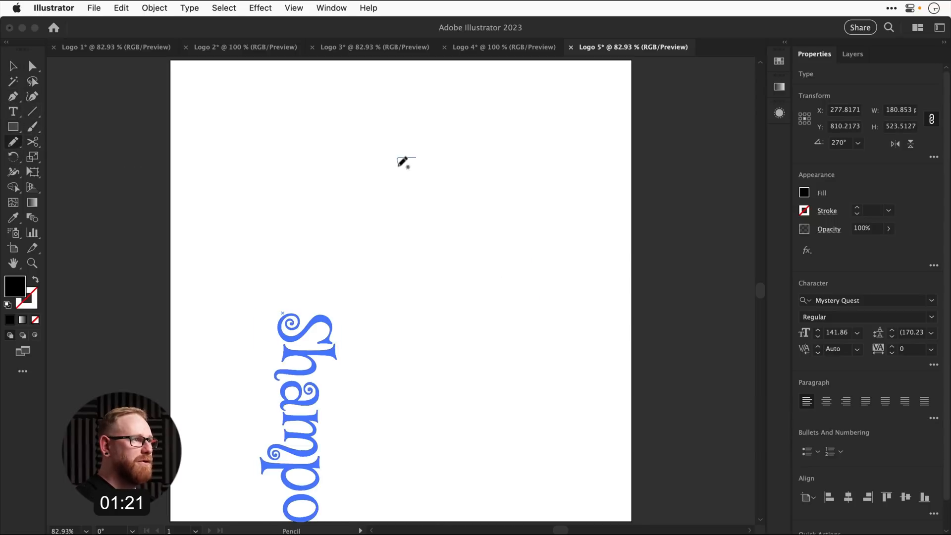
Step: Draw the bottle silhouette's neck and body outline beside the vertical Shampoo text
drag(403, 159, 376, 269)
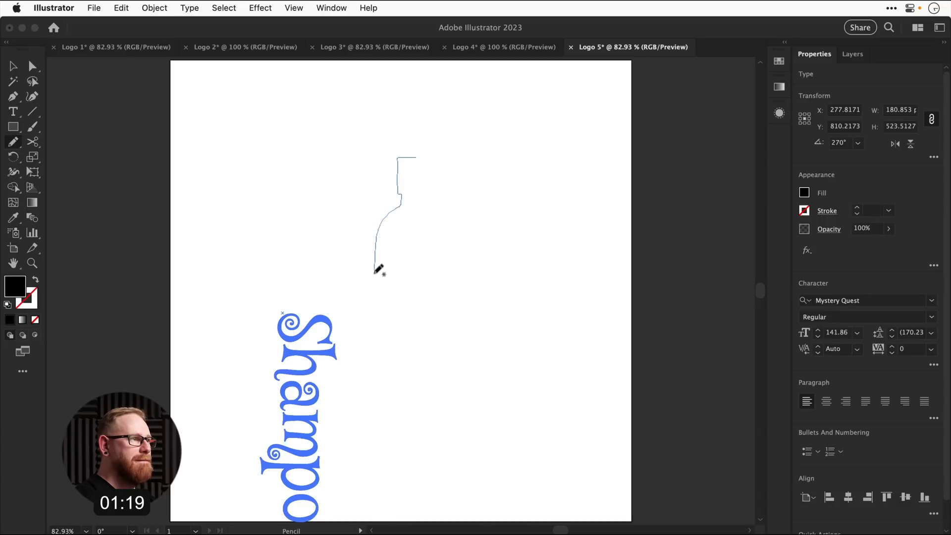
drag(376, 269, 415, 394)
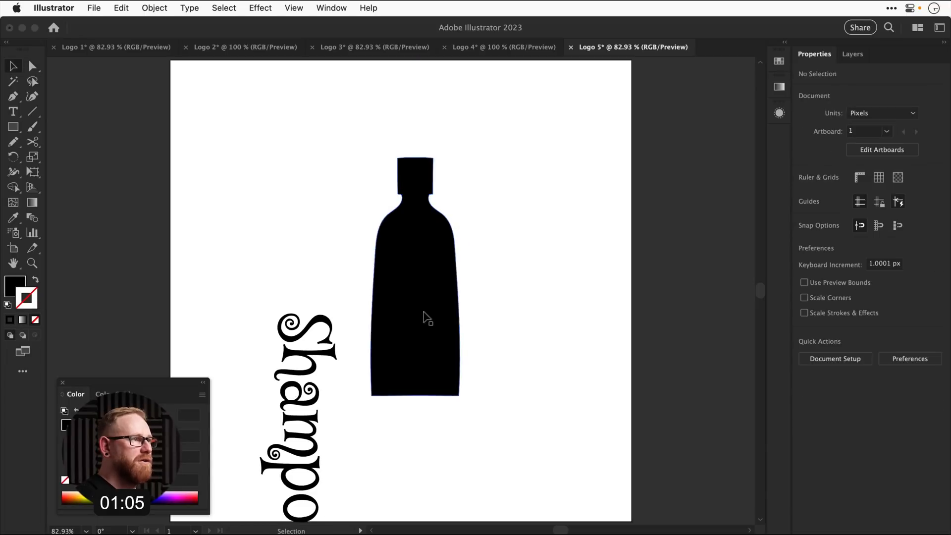
Step: Select the Shampoo text and bottle together and recolour them yellow from the swatches
click(415, 274)
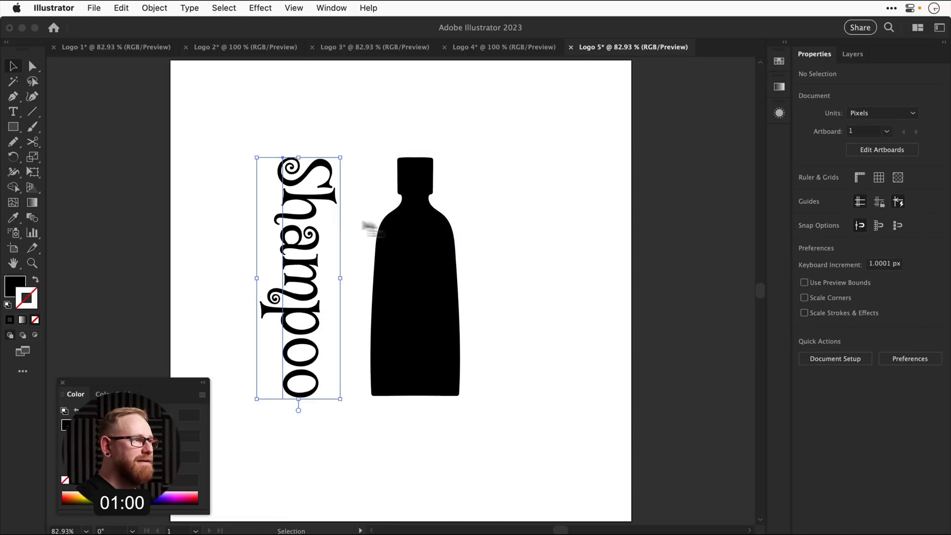
click(415, 277)
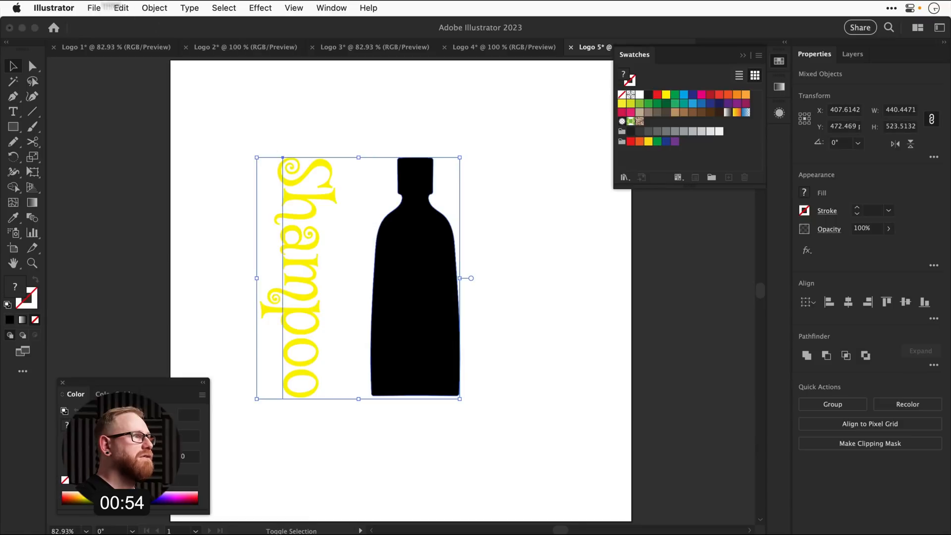
click(154, 8)
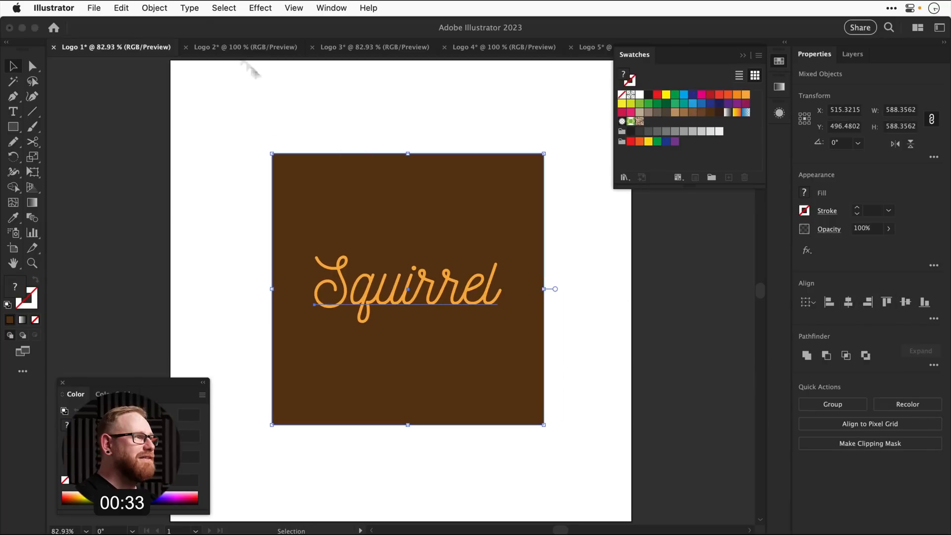
Step: Bring the Deck Chair logo document back into view for review
click(245, 47)
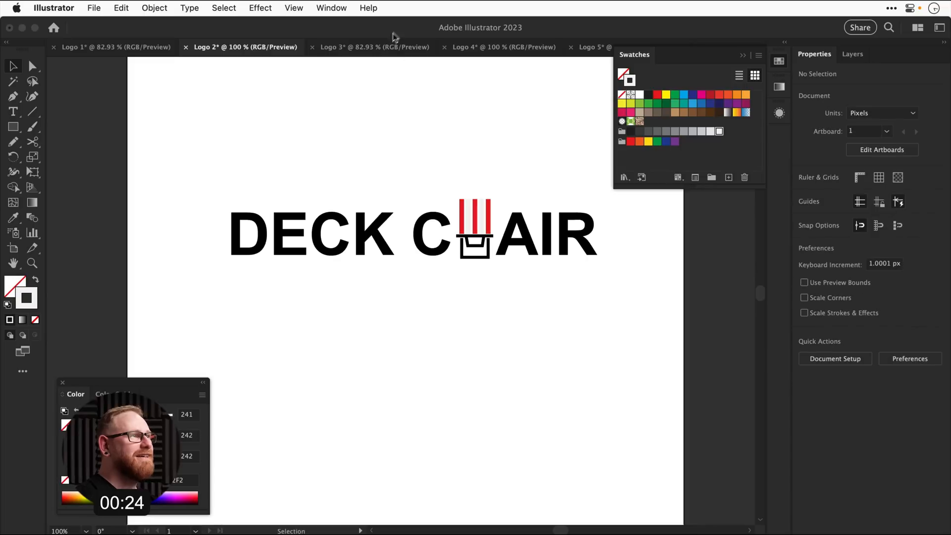
Step: Switch to the Cheese logo document and select its artboard content
click(374, 47)
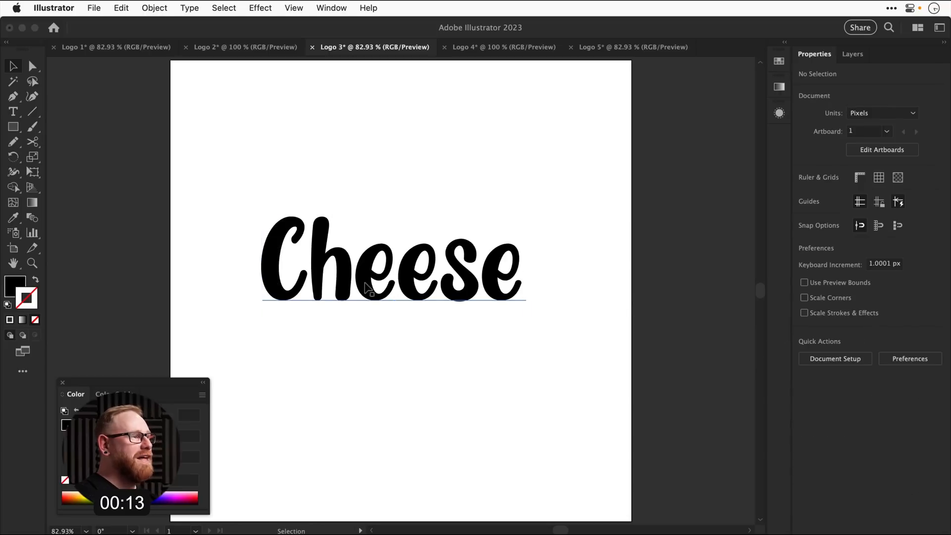
click(391, 273)
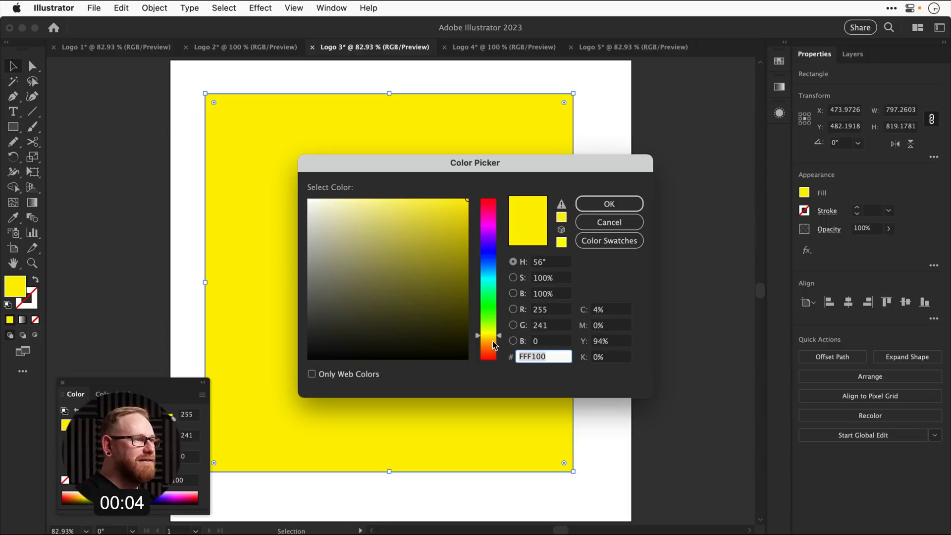
Step: Fill the large rectangle over the Cheese artboard with bright yellow #FFF100
click(608, 203)
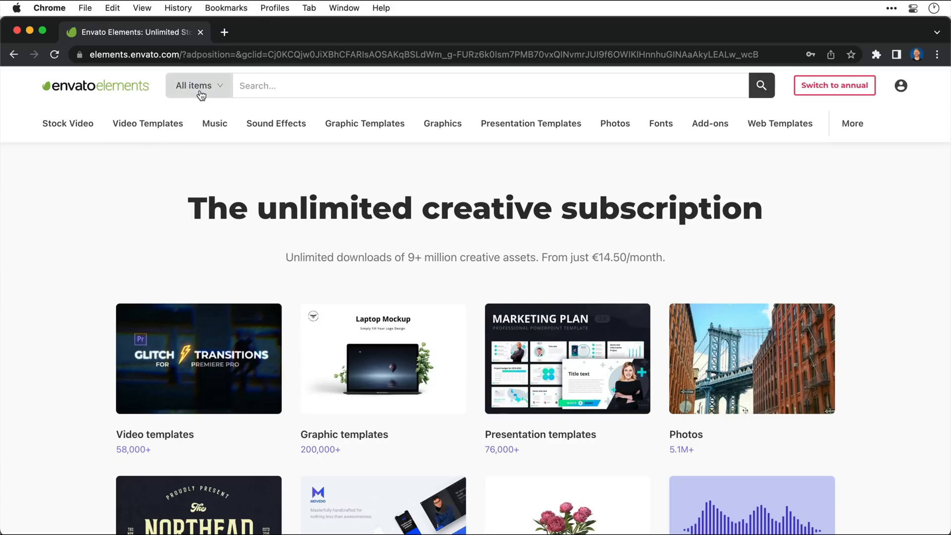
Step: Choose the All items asset-type dropdown beside the Envato Elements search bar
click(195, 86)
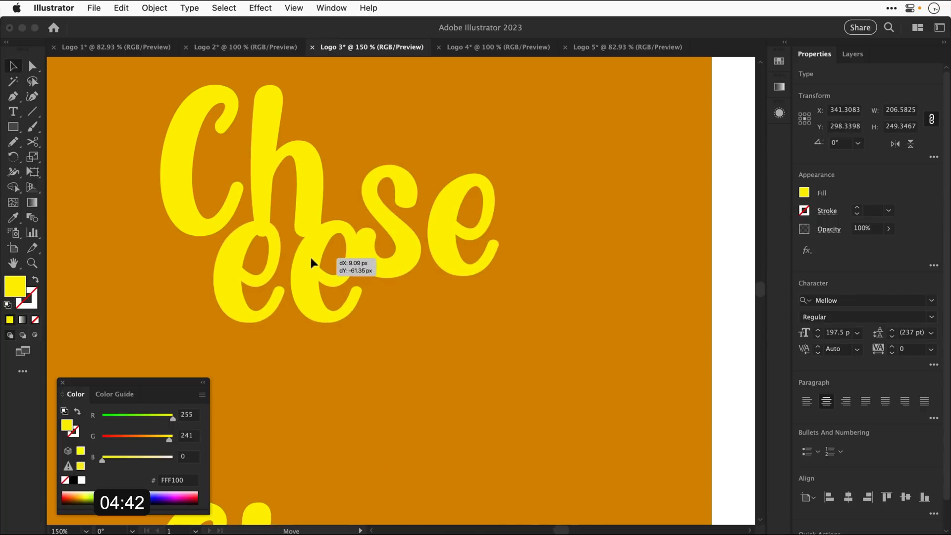
Step: Stack the 'ee' letters above the 'se' letters in Cheese, then view the Guitar logo (Logo 4)
drag(312, 263, 288, 303)
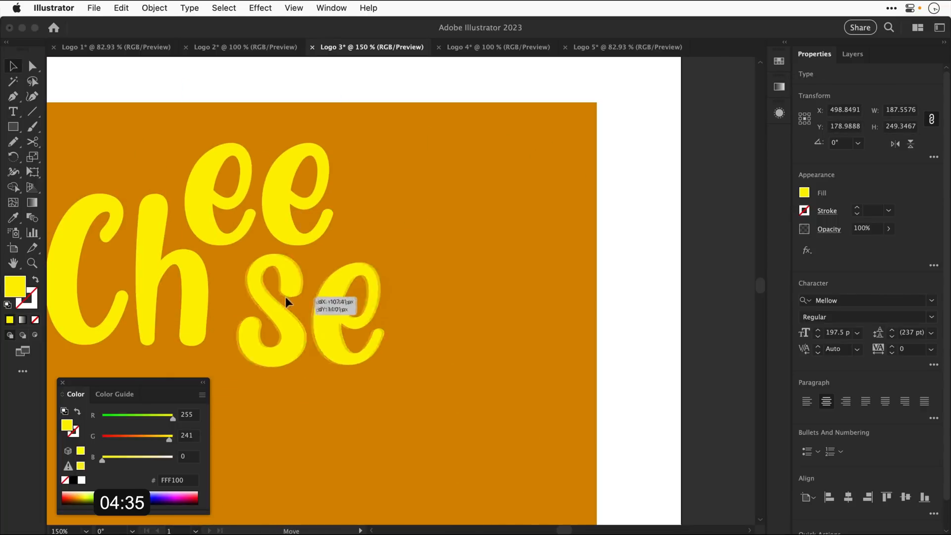
click(497, 46)
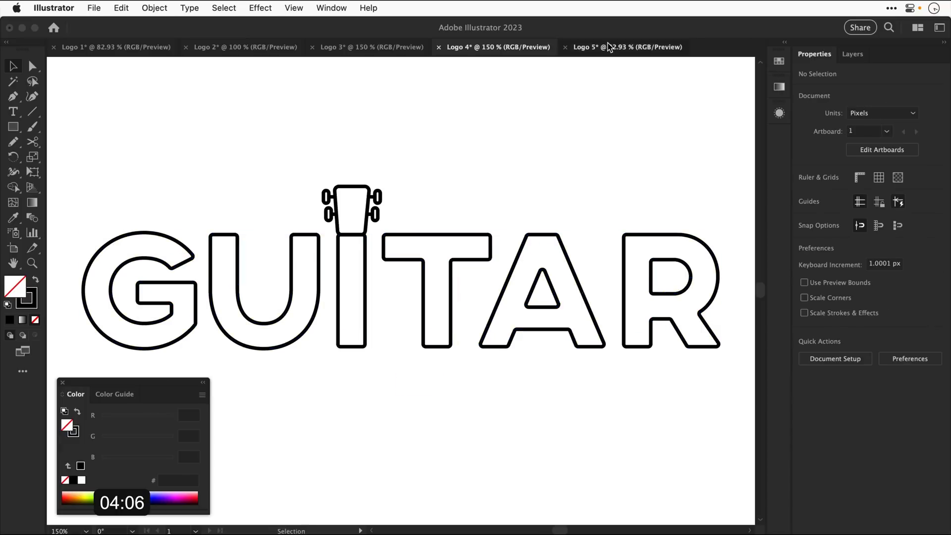
Step: Review the Shampoo logo (Logo 5), then switch to the Squirrel logo (Logo 1)
click(628, 47)
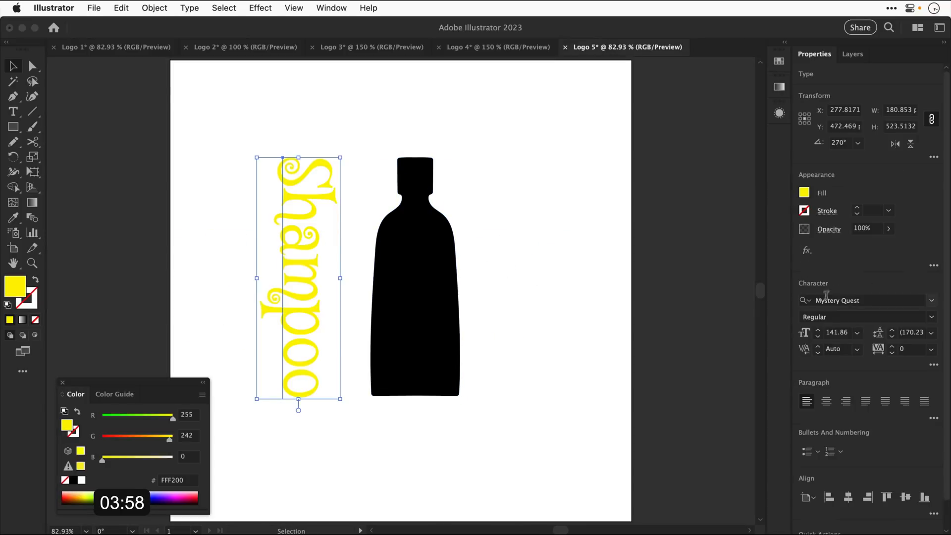
click(155, 8)
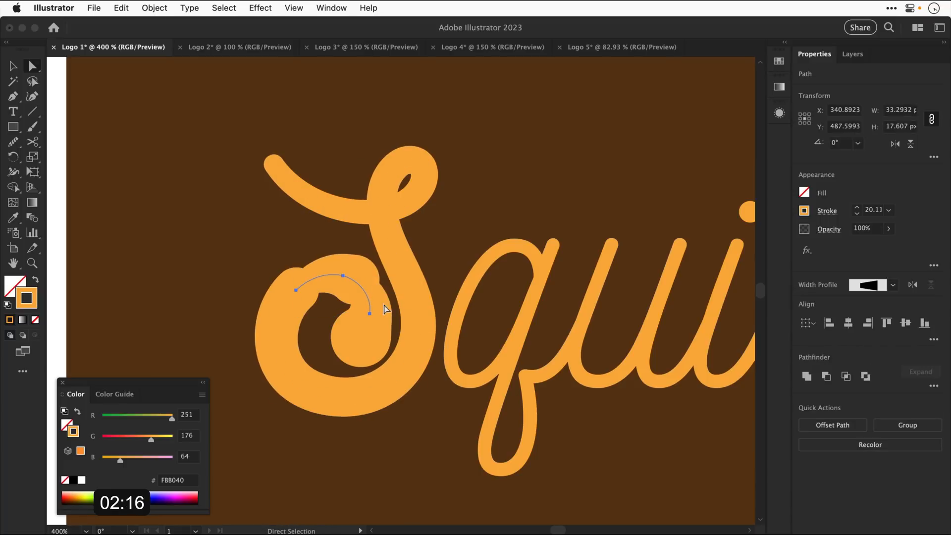
Step: Fill the curl inside the Squirrel S with light cream, then view the Deck Chair logo (Logo 2)
click(321, 283)
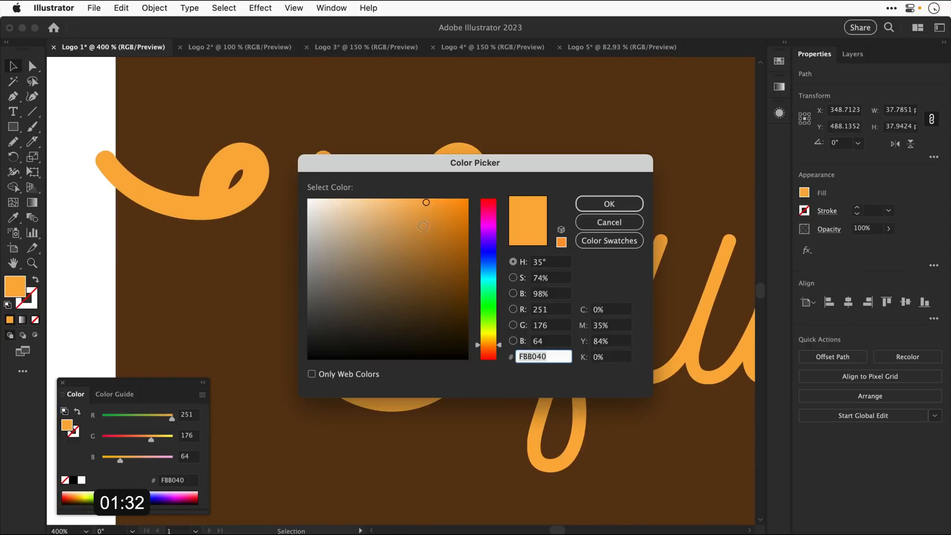
click(608, 221)
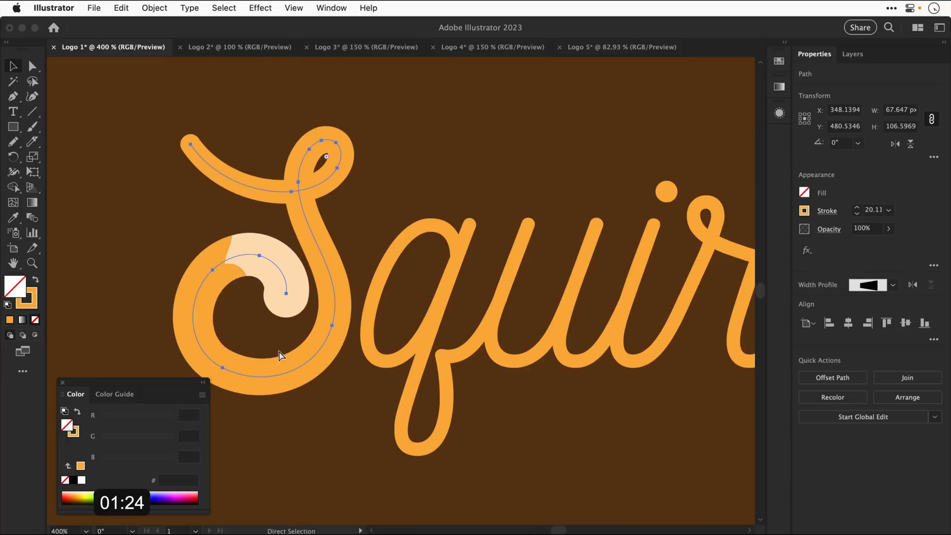
click(154, 8)
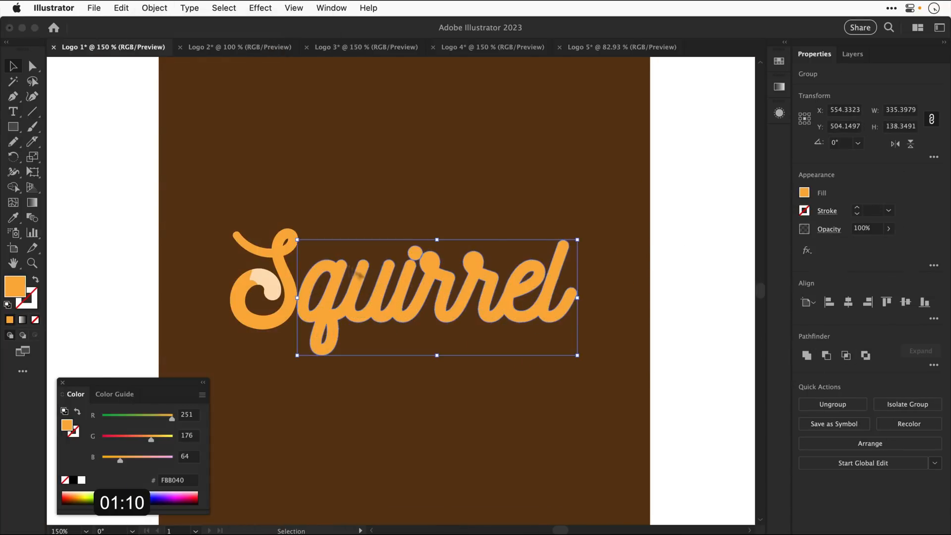
click(239, 47)
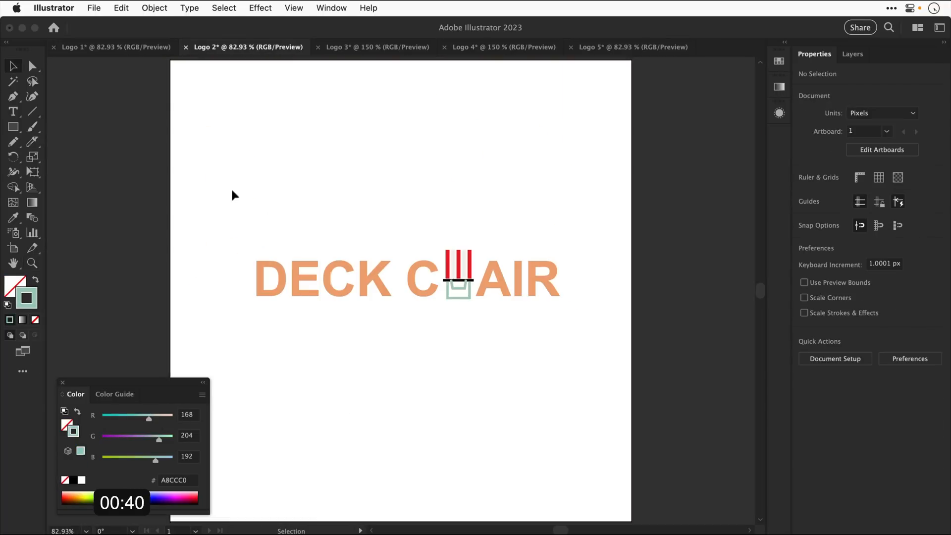
Step: Pass through the Cheese tab to the Guitar logo and change the GUITAR lettering's stroke colour
click(376, 47)
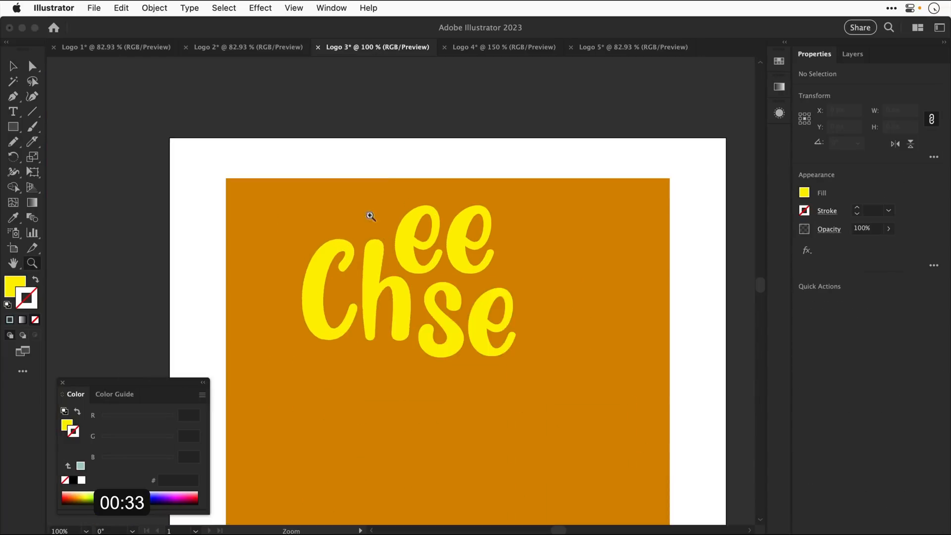
click(503, 47)
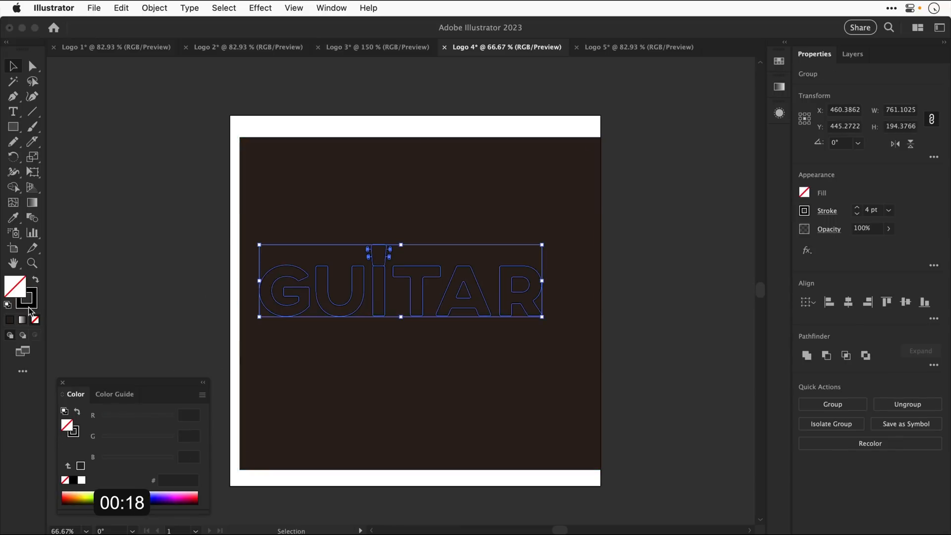
click(377, 47)
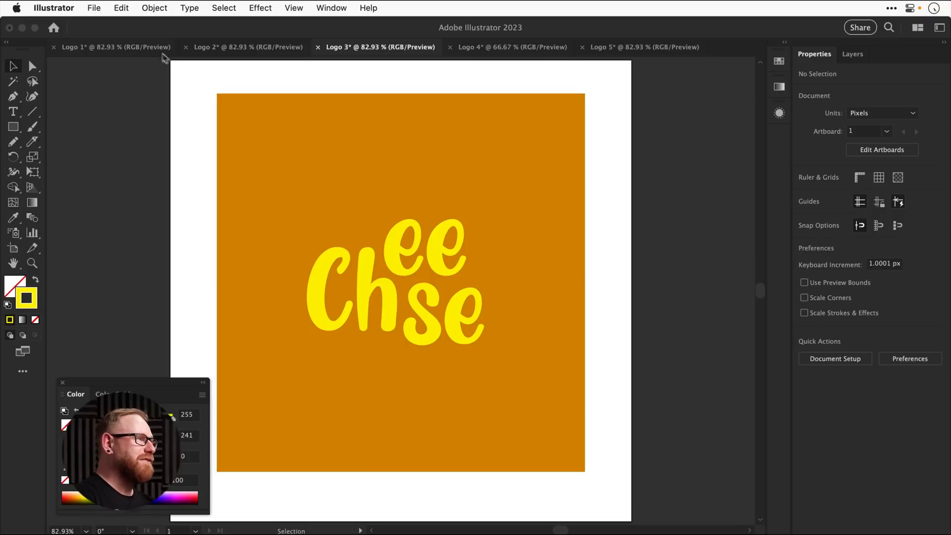
Step: Review the Squirrel logo (Logo 1), then the Deck Chair logo (Logo 2)
click(116, 46)
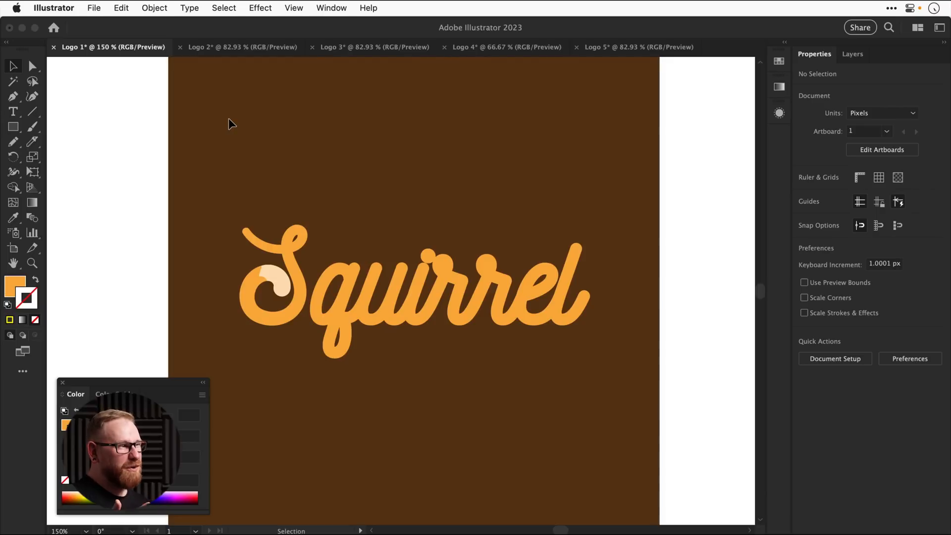
click(241, 47)
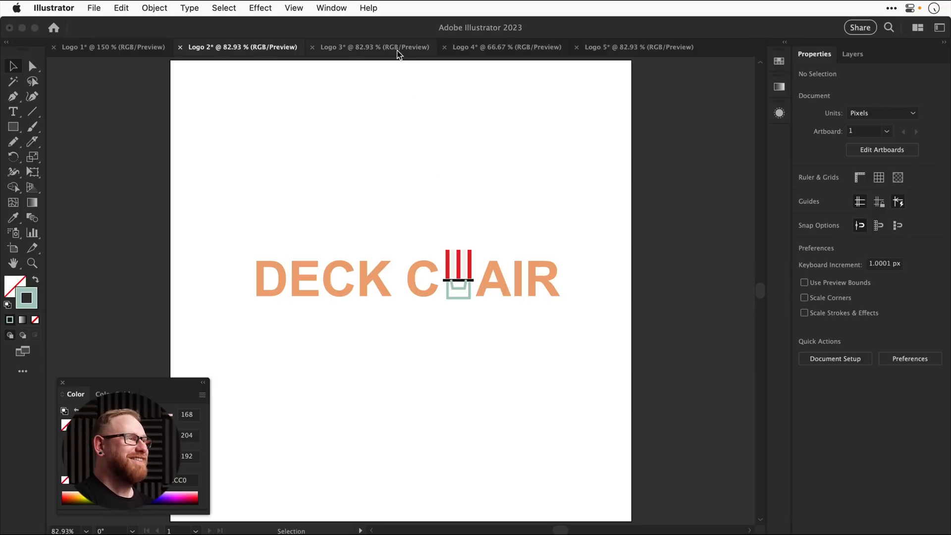
Step: Review the Cheese logo and its stacked lettering, then the Guitar and Shampoo logos in turn
click(375, 47)
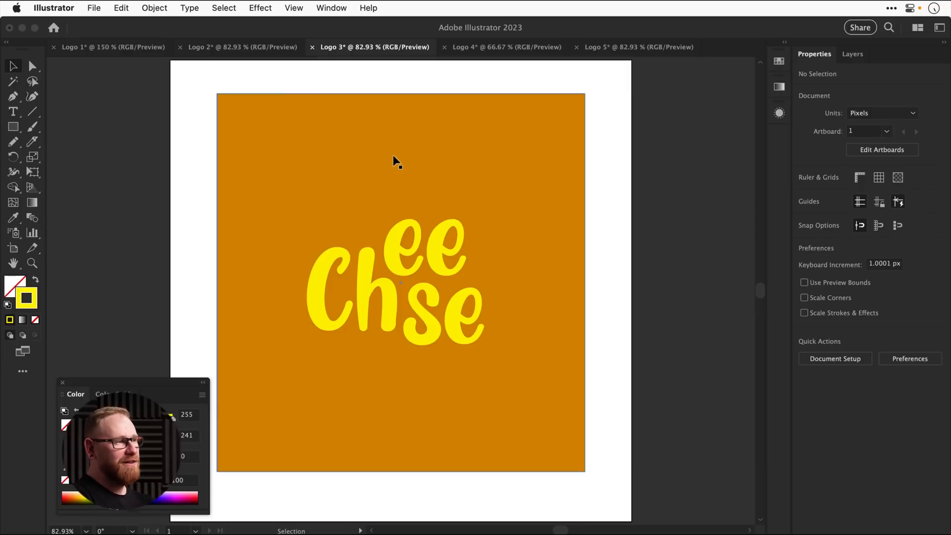
click(394, 280)
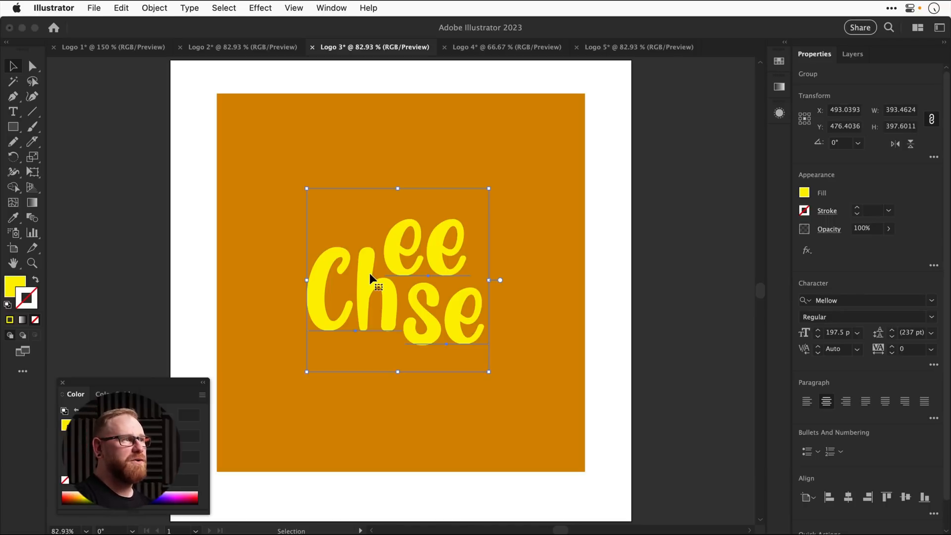
click(507, 47)
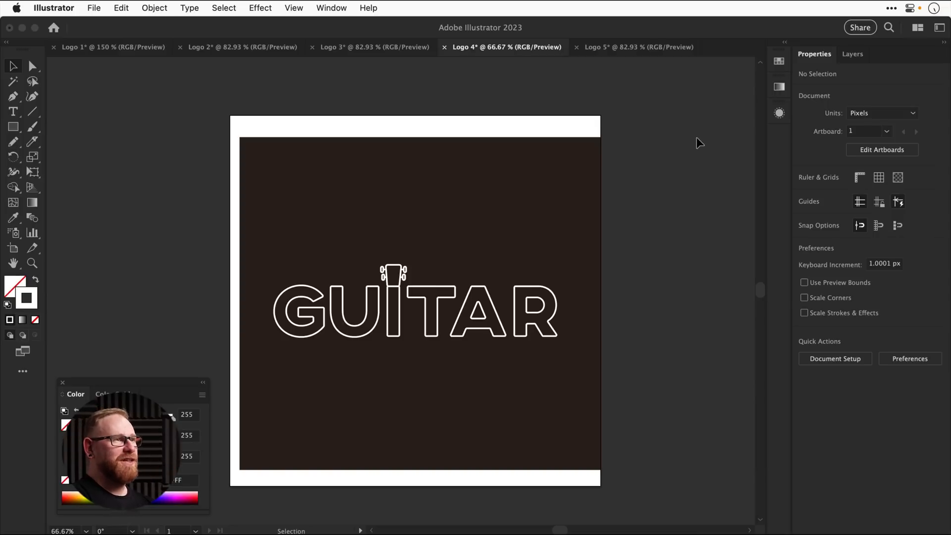
click(639, 47)
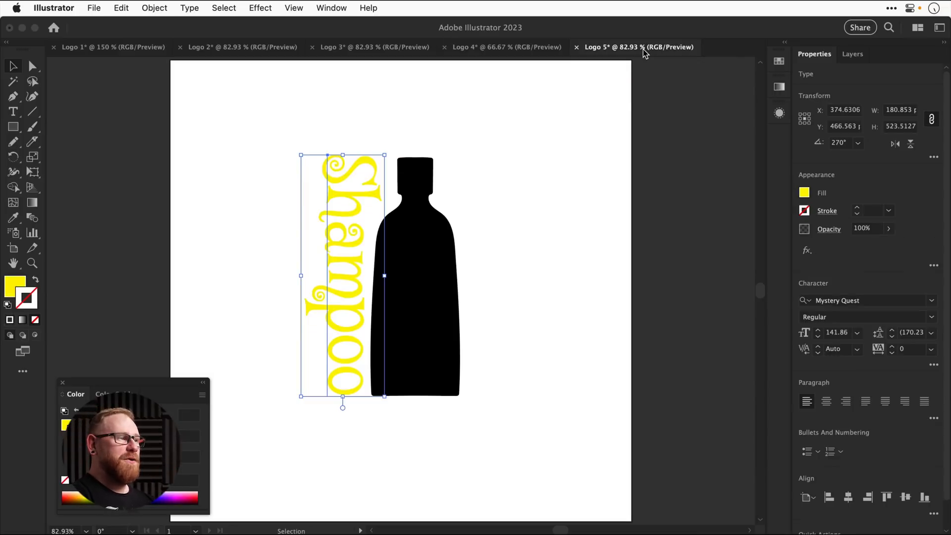